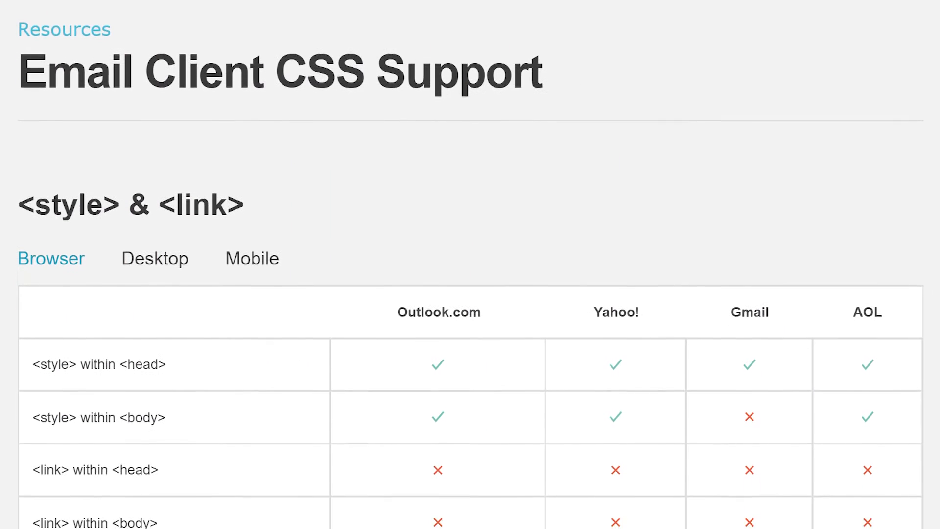
scroll(down, 3)
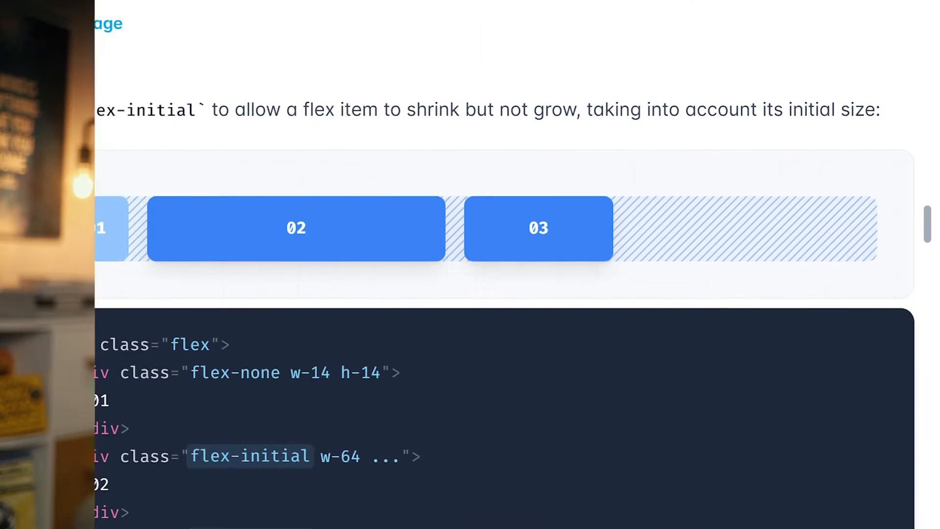
scroll(down, 3)
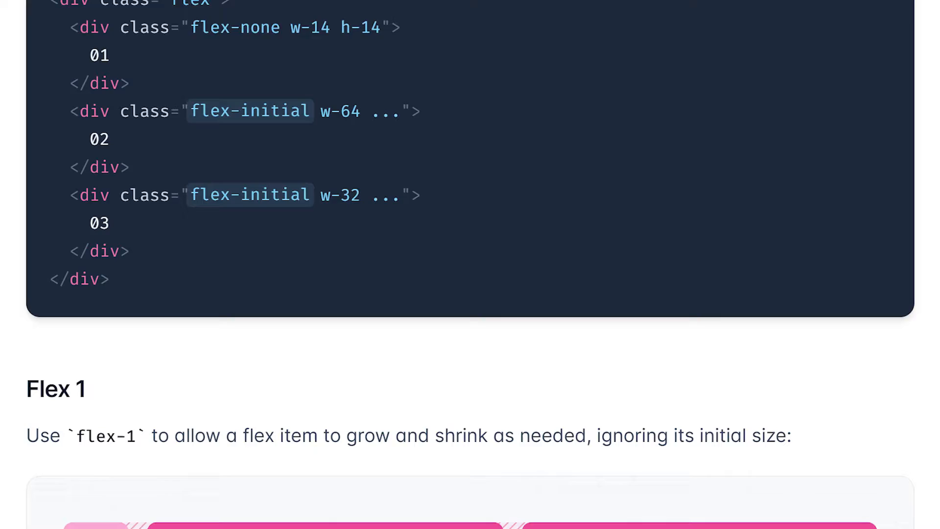